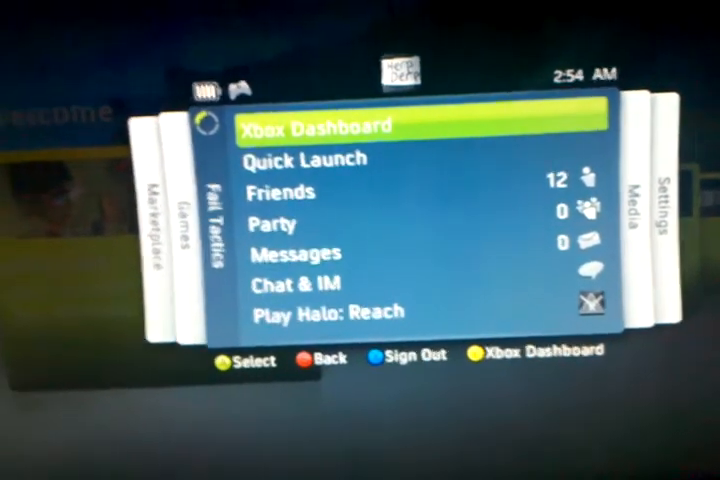
Select Friends in the Xbox Guide to show the twelve online friends and their activities.
{"action": "scroll", "scroll_direction": "down", "scroll_amount": 3}
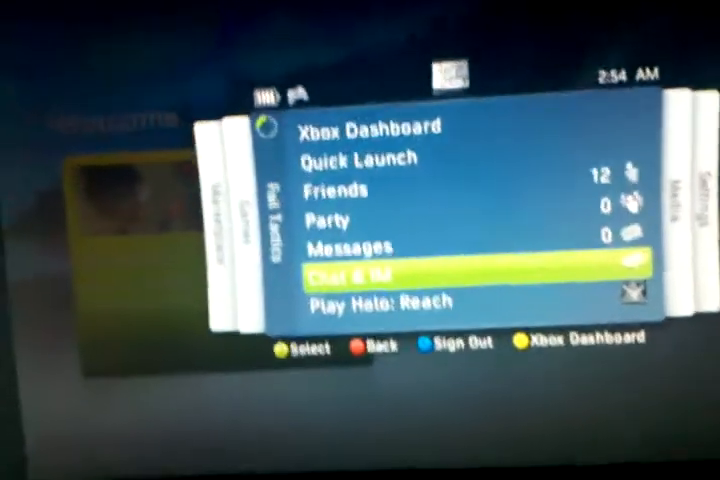
{"action": "left_click", "coordinate": [332, 188]}
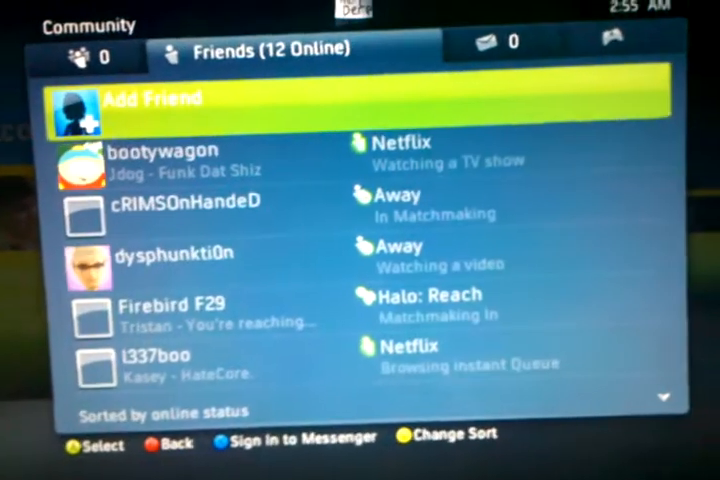